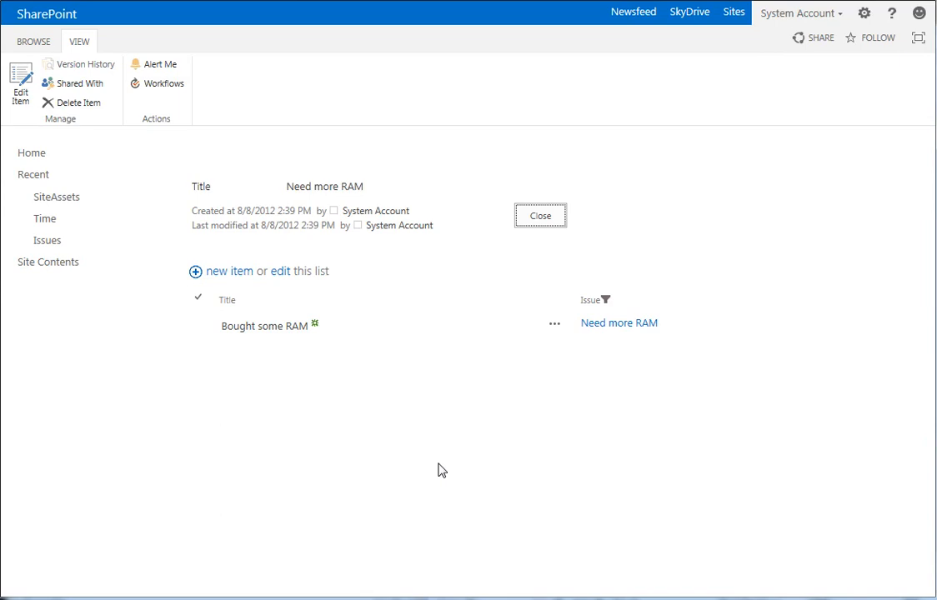
pyautogui.moveTo(433, 263)
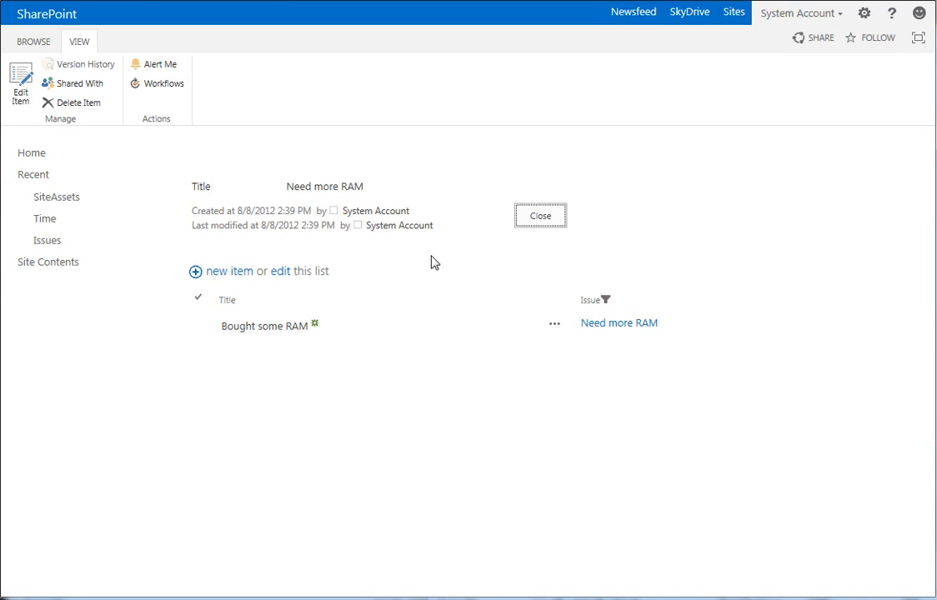
pyautogui.moveTo(580, 233)
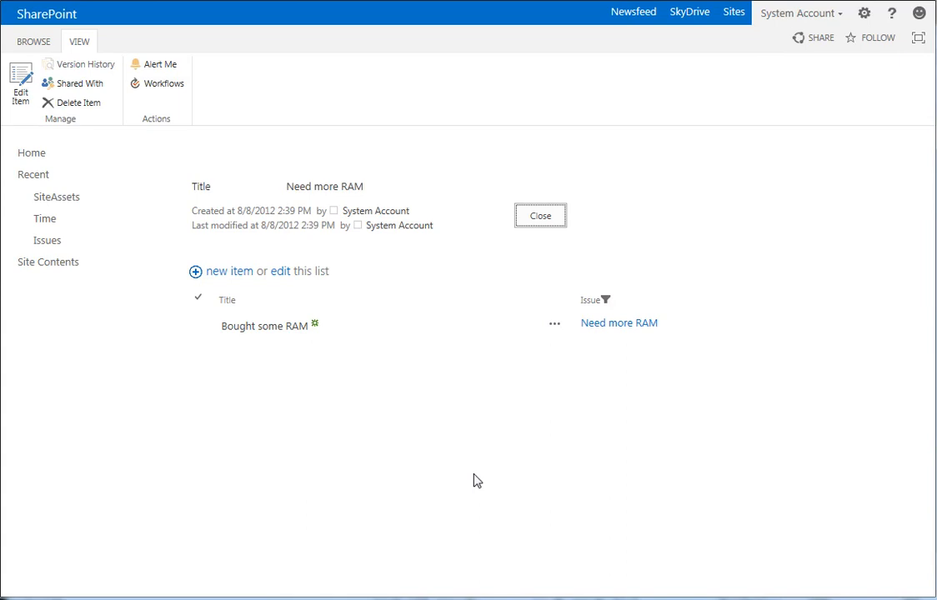
pyautogui.moveTo(241, 277)
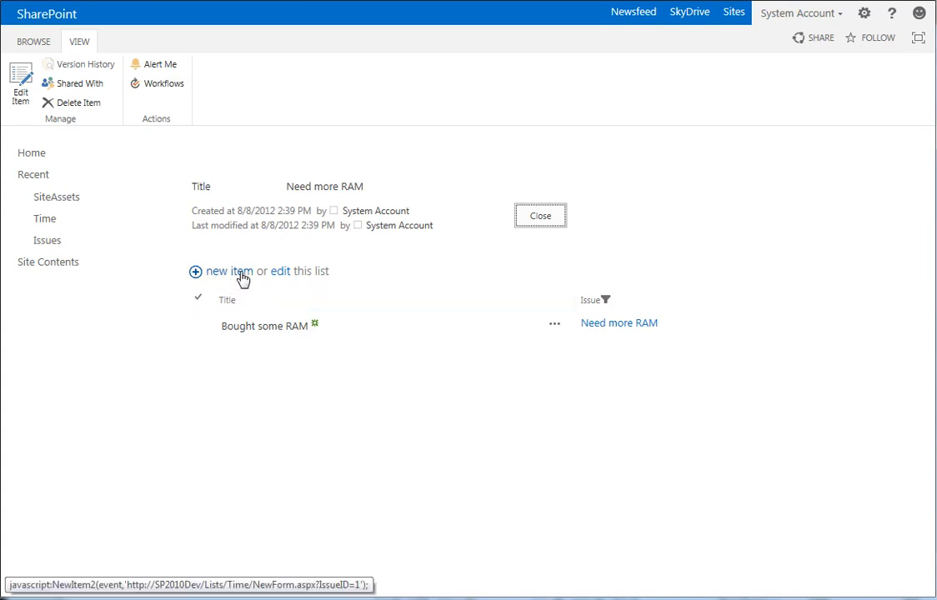
pyautogui.moveTo(228, 271)
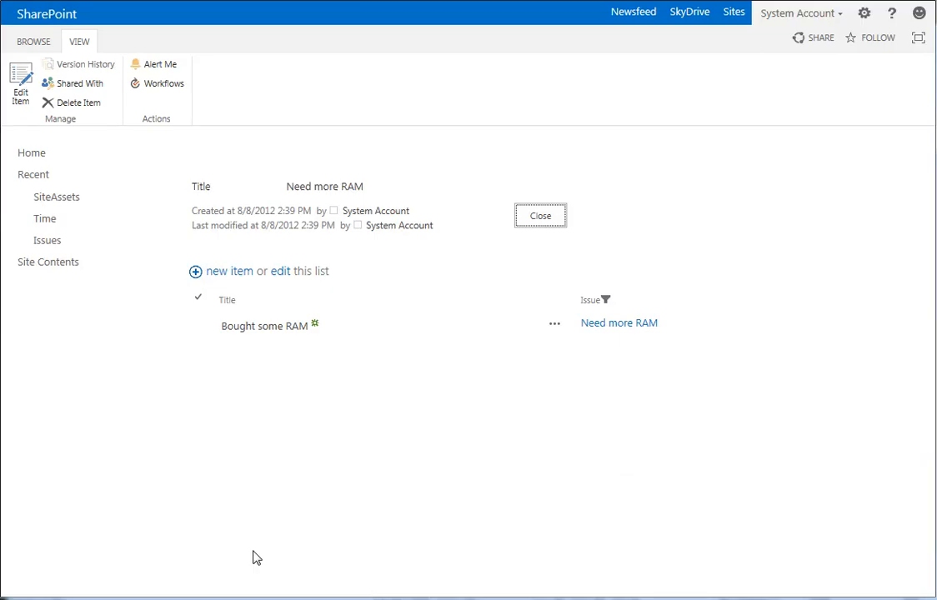
# Step: Start a new Time item from the Need more RAM issue and check the Issue lookup shows (None)
pyautogui.click(540, 215)
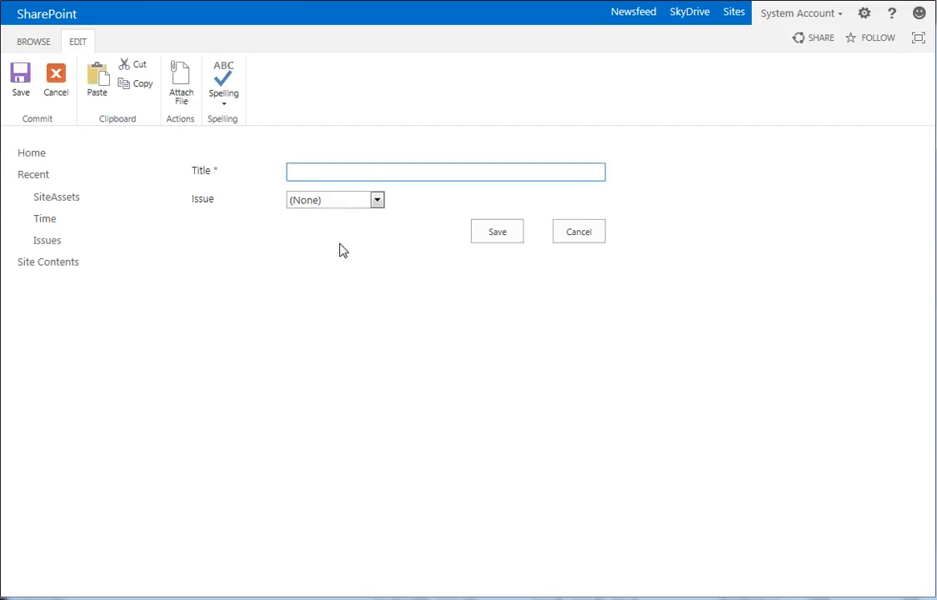
pyautogui.moveTo(363, 248)
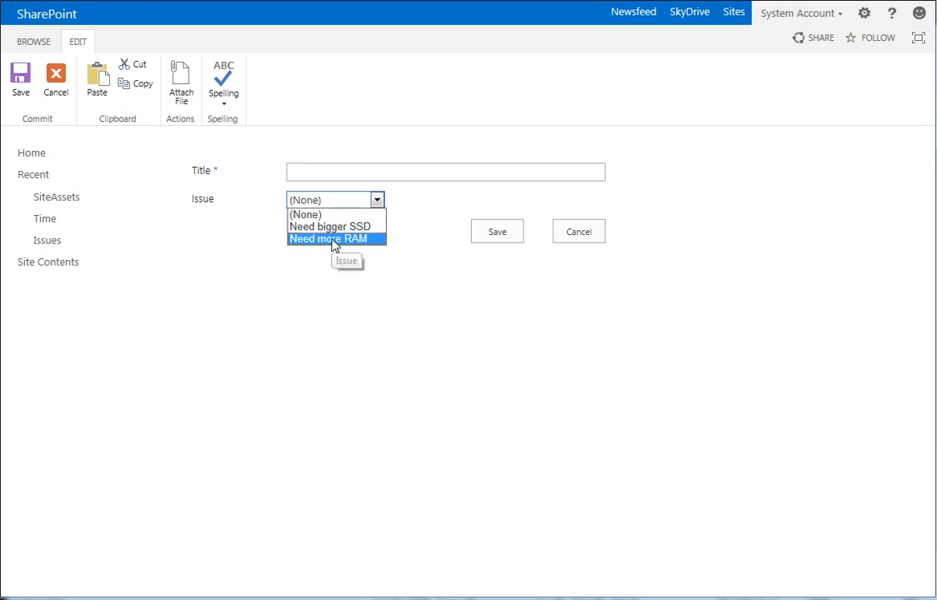
pyautogui.click(326, 240)
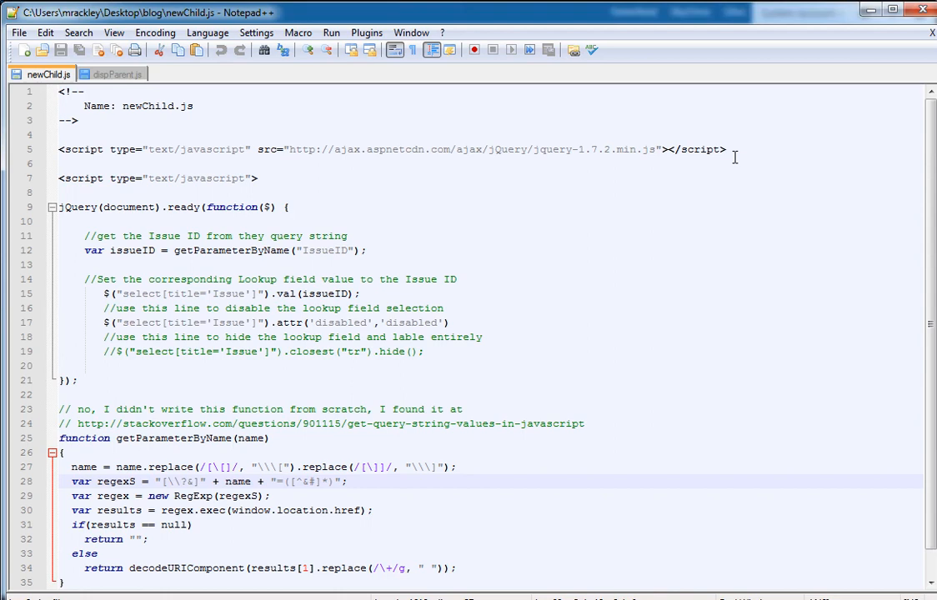
pyautogui.moveTo(280, 160)
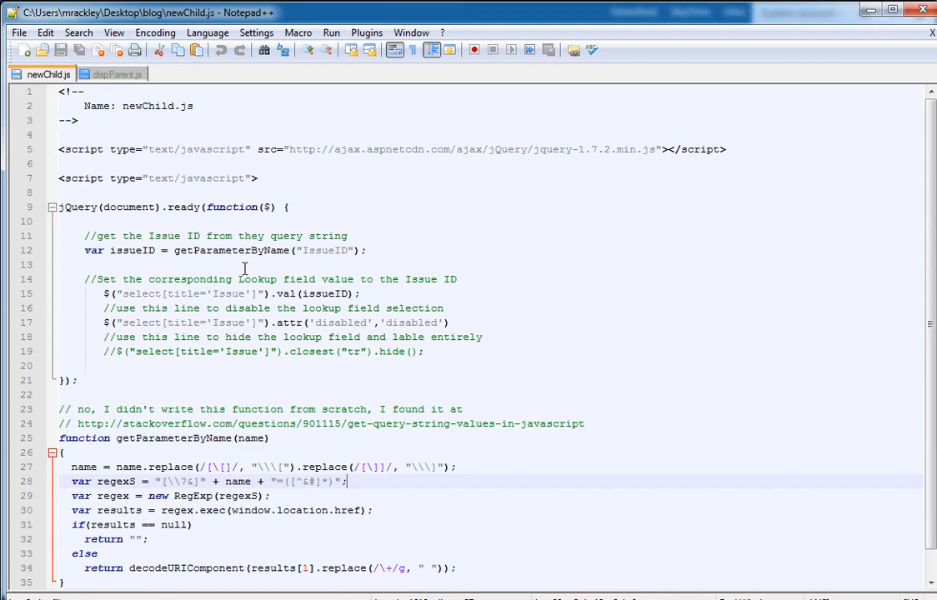
pyautogui.moveTo(331, 265)
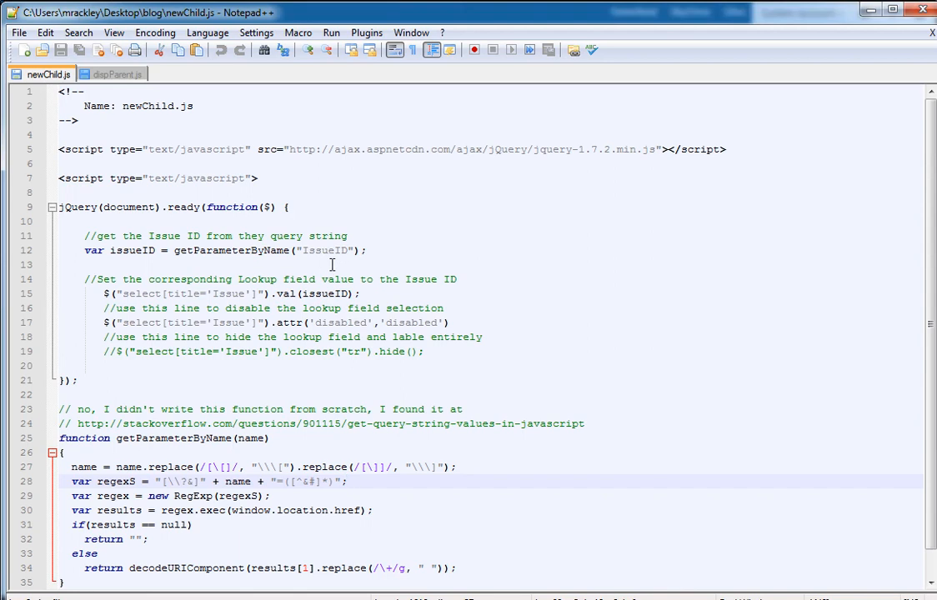
pyautogui.moveTo(123, 263)
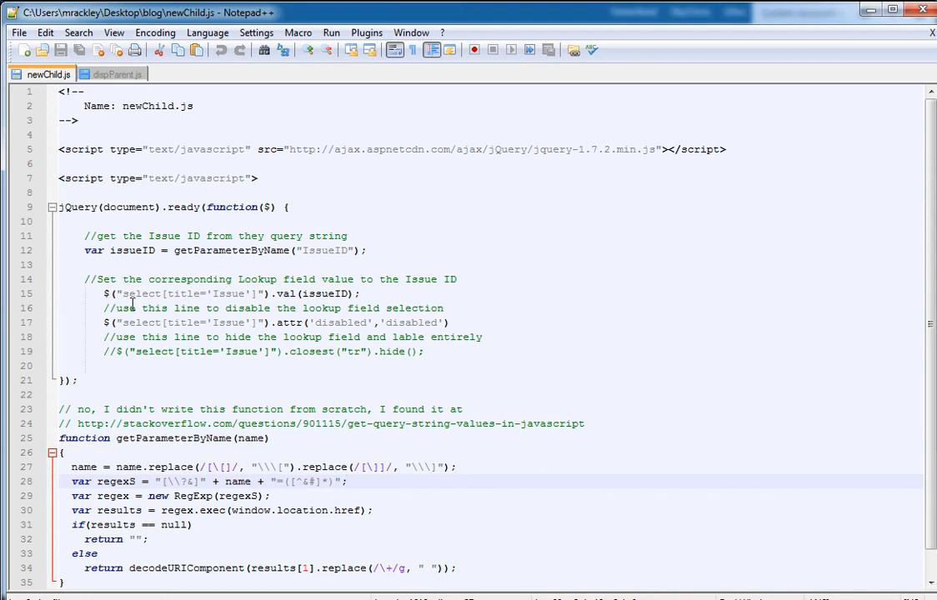
pyautogui.moveTo(176, 307)
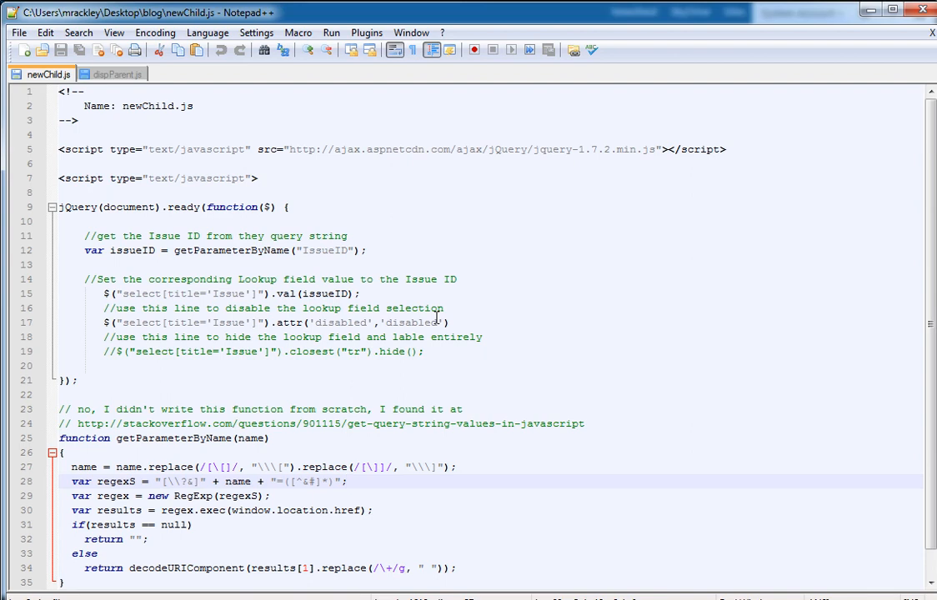
pyautogui.click(348, 481)
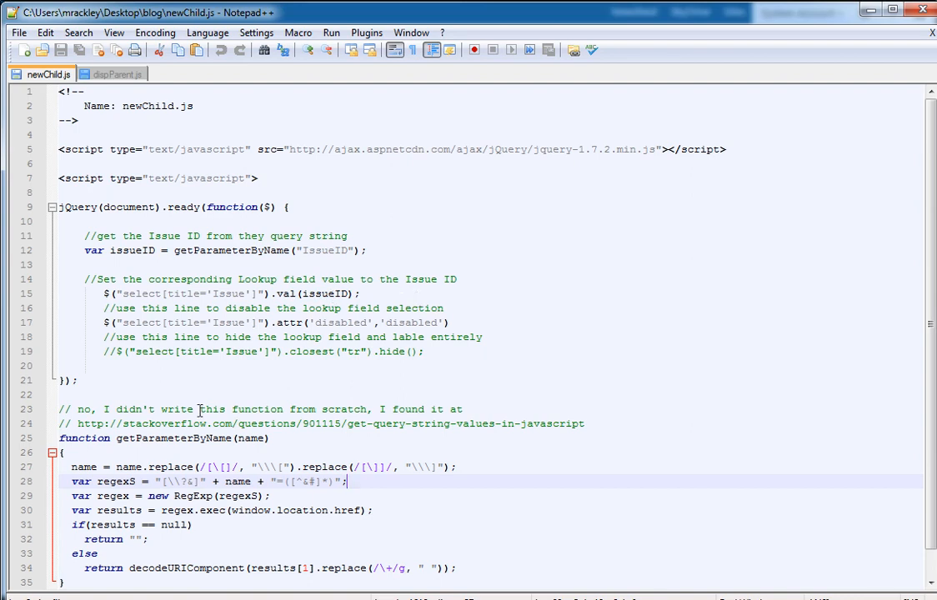
pyautogui.moveTo(107, 342)
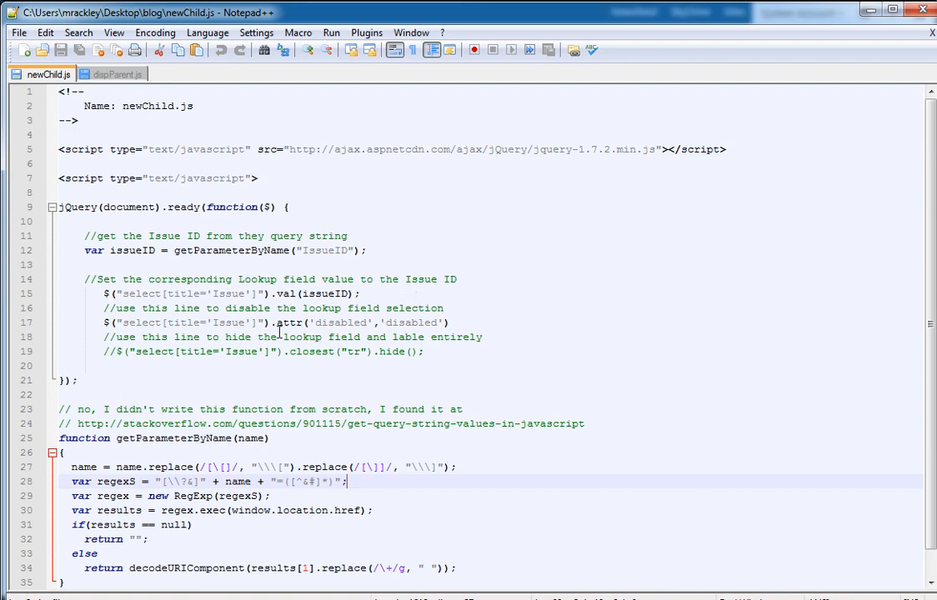
pyautogui.moveTo(301, 325)
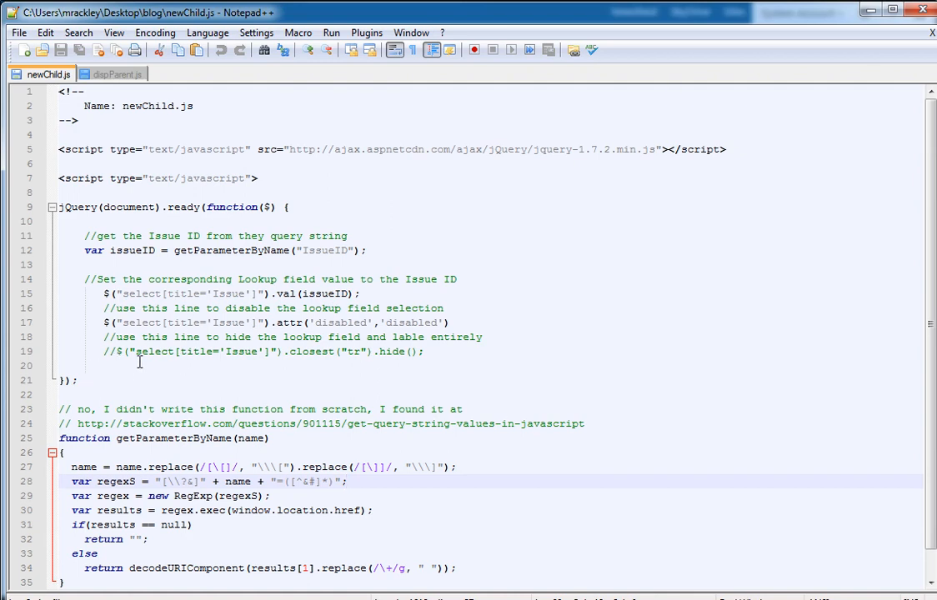
pyautogui.moveTo(368, 353)
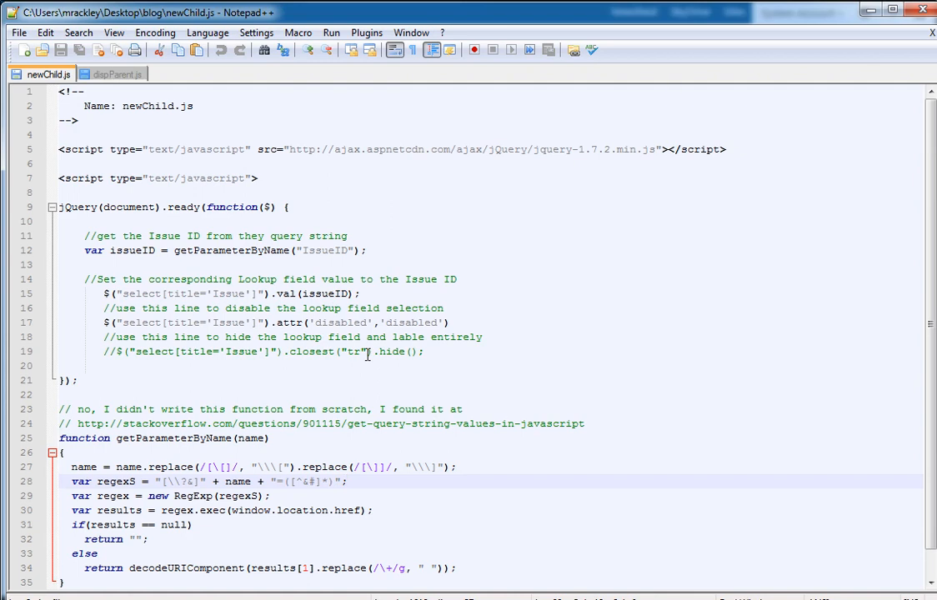
pyautogui.moveTo(446, 353)
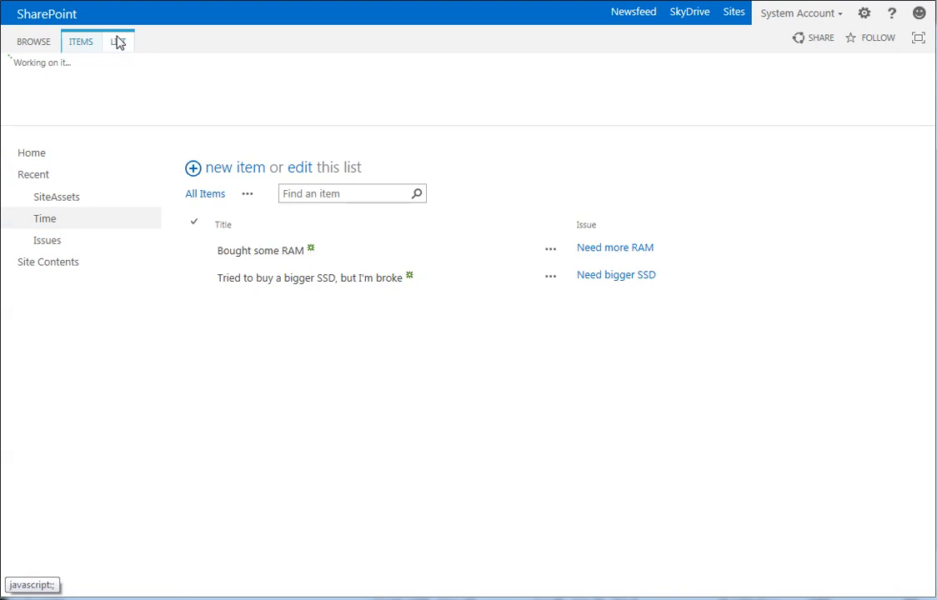
# Step: Bring up the Time list's default new form in page edit mode
pyautogui.click(116, 40)
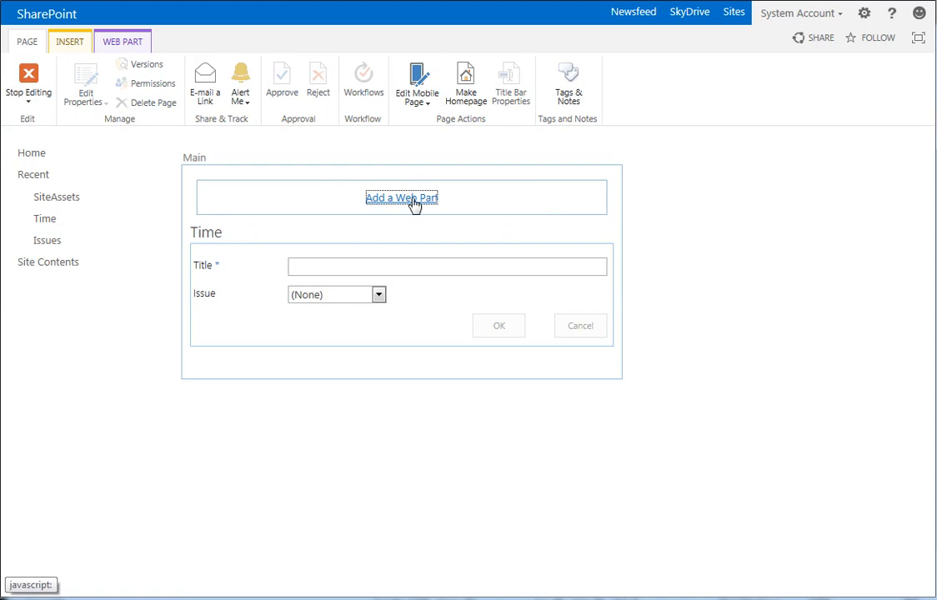
pyautogui.moveTo(420, 210)
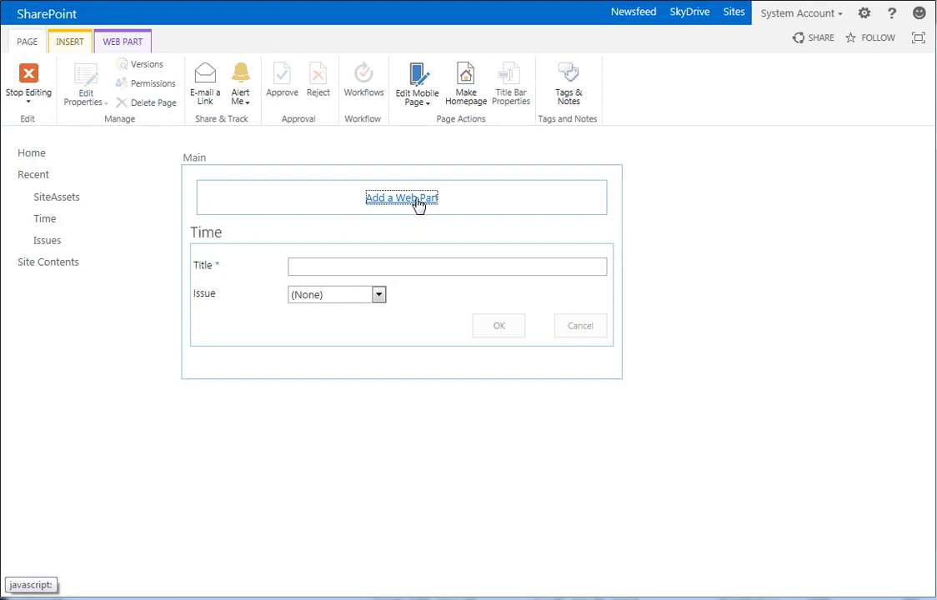
pyautogui.moveTo(415, 206)
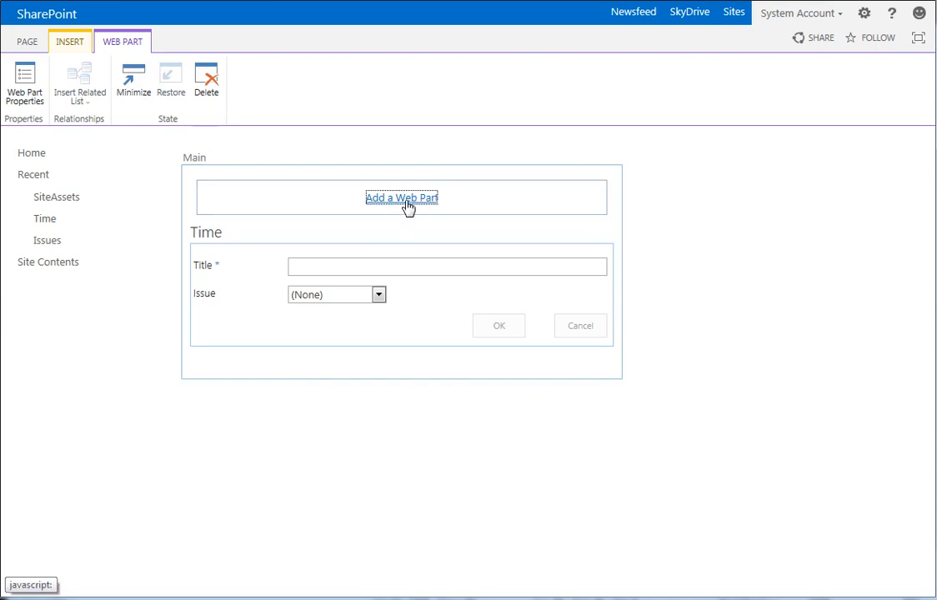
pyautogui.moveTo(407, 204)
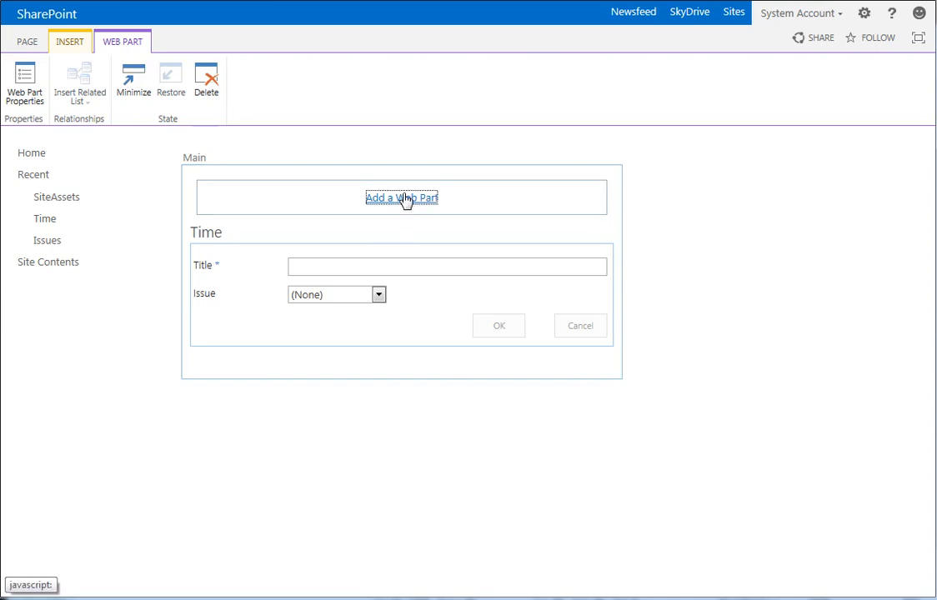
pyautogui.moveTo(43, 218)
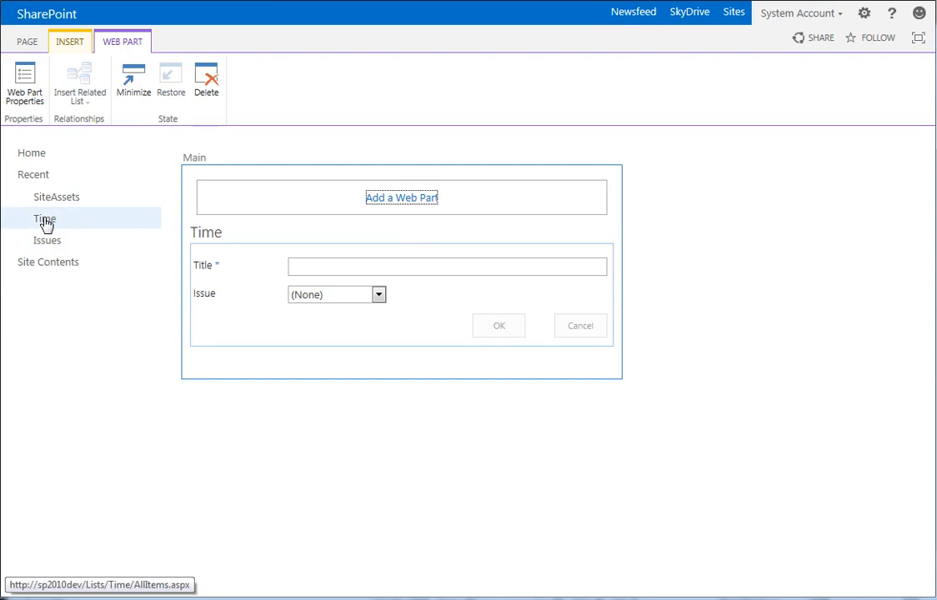
pyautogui.moveTo(45, 223)
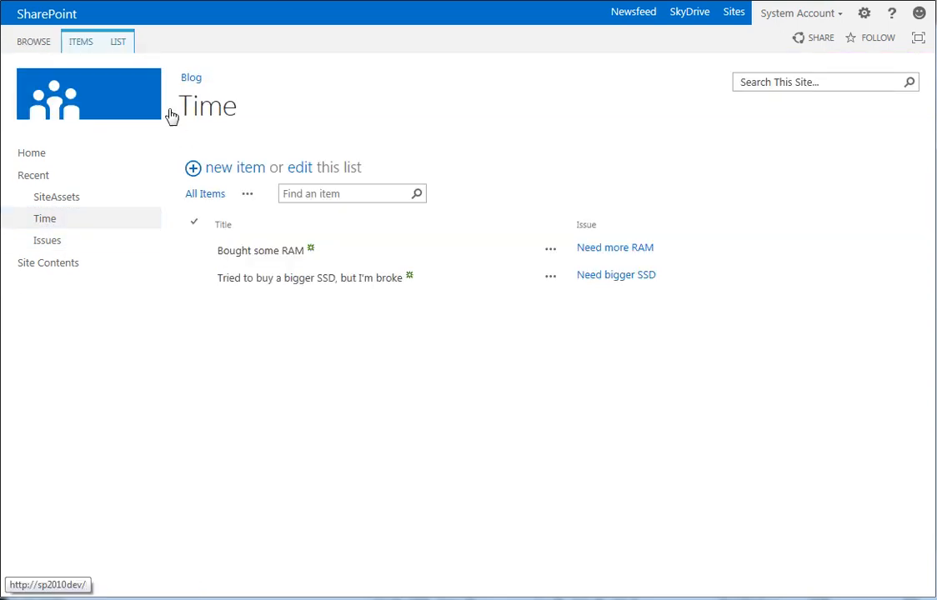
# Step: Edit the Time list's Default New Form via Form Web Parts and bring up the web part gallery
pyautogui.click(117, 40)
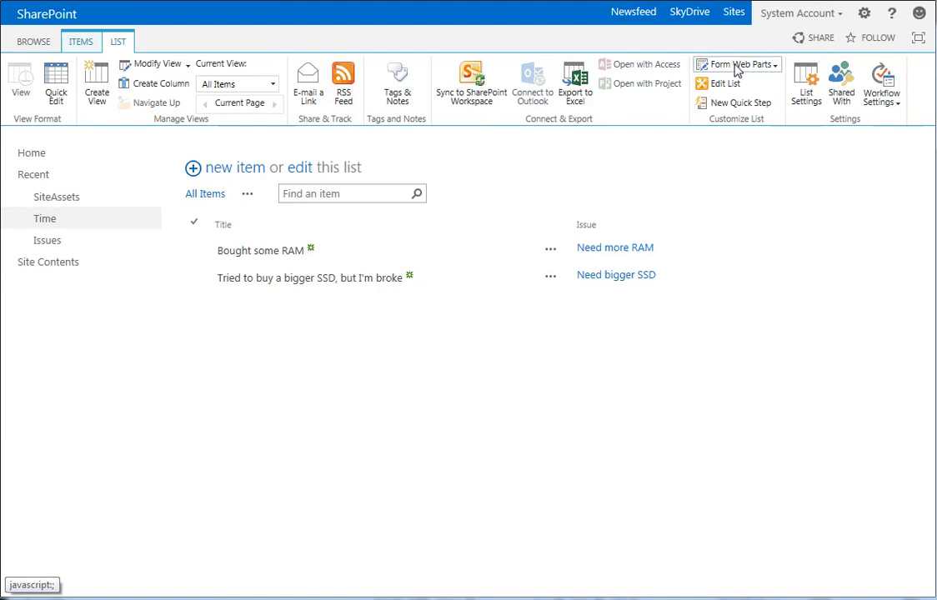
pyautogui.click(734, 63)
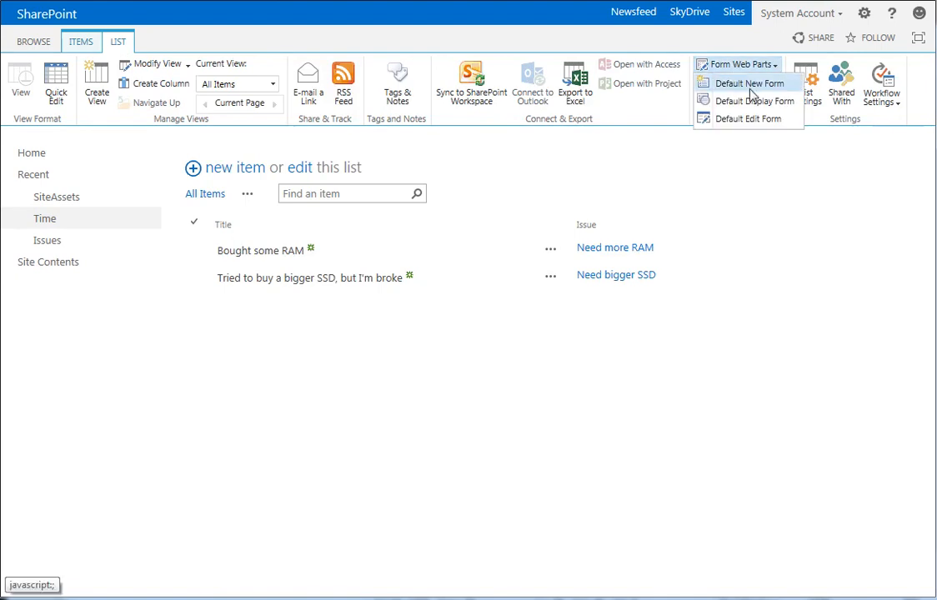
pyautogui.click(749, 84)
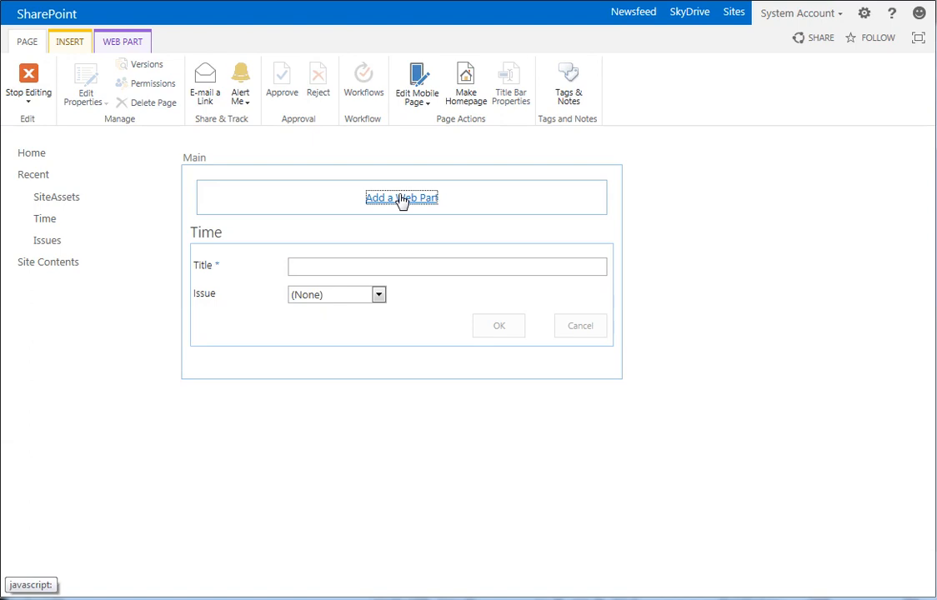
pyautogui.click(402, 197)
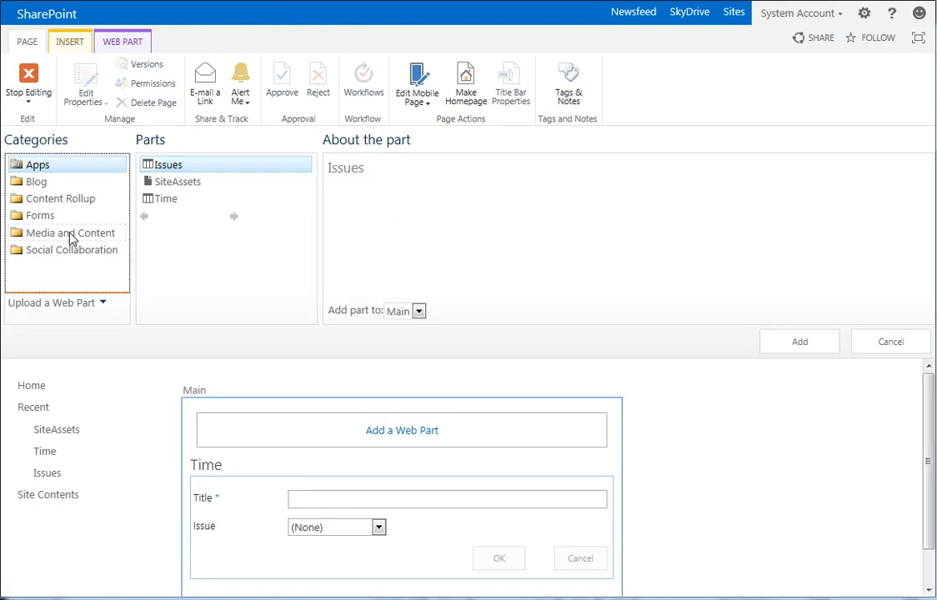
# Step: Add a Content Editor web part from Media and Content, then return to the site from the error page
pyautogui.click(70, 234)
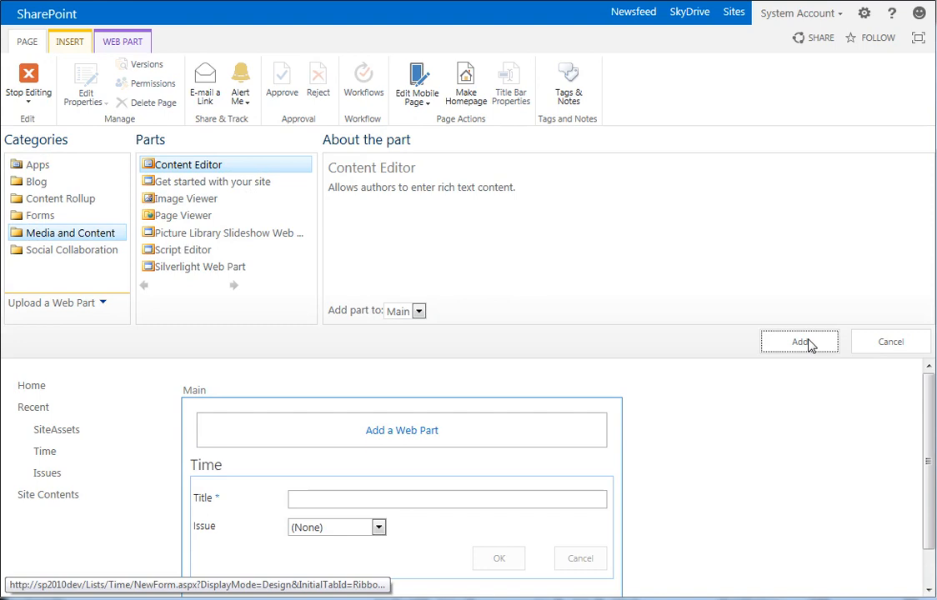
pyautogui.click(797, 342)
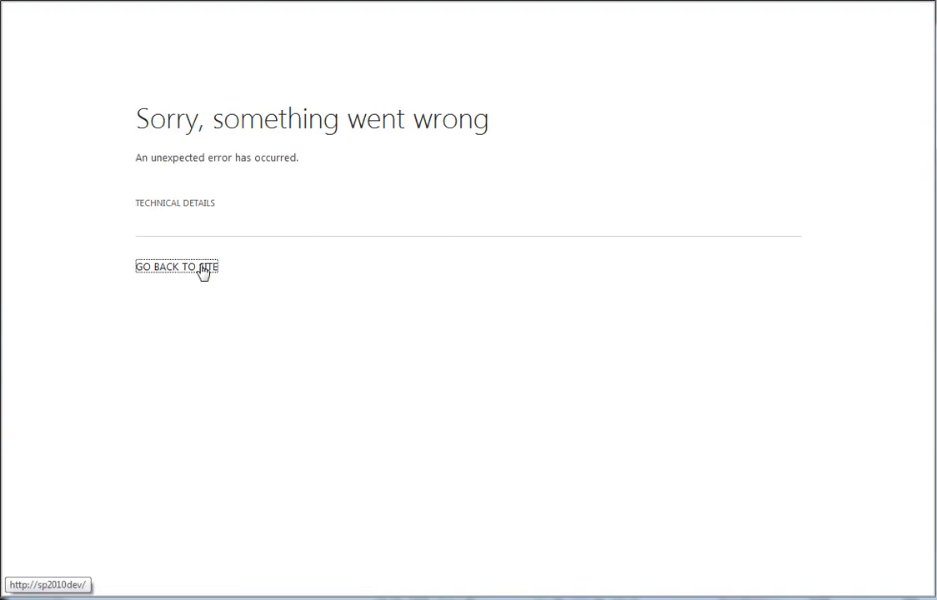
pyautogui.click(176, 267)
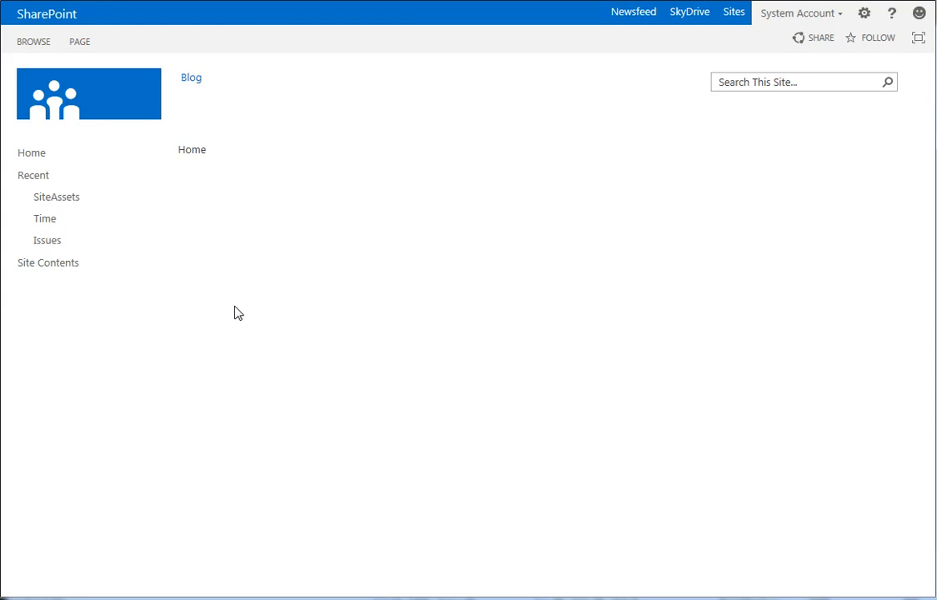
pyautogui.moveTo(47, 219)
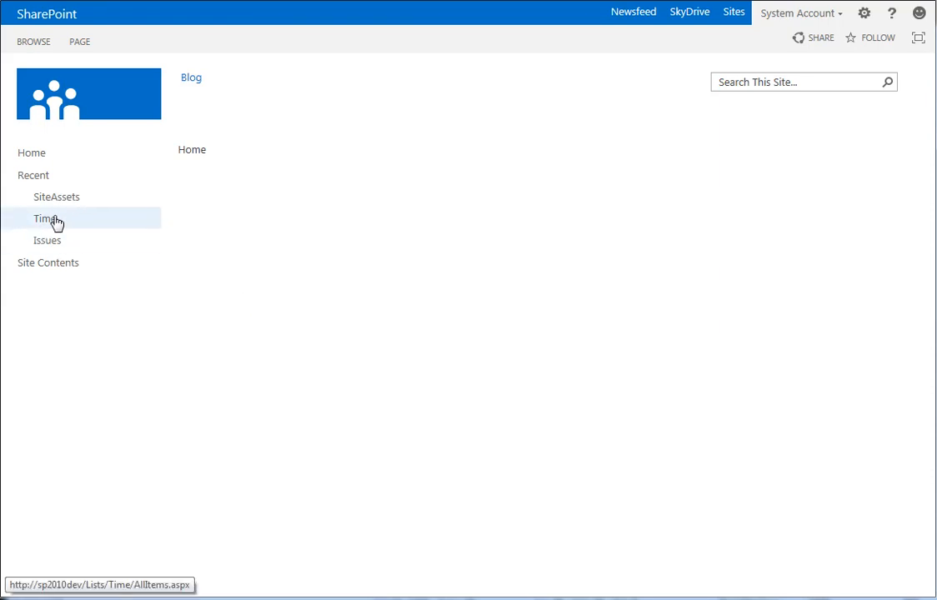
# Step: Return to the Time list and reopen its Default New Form, now showing the Content Editor web part
pyautogui.click(45, 218)
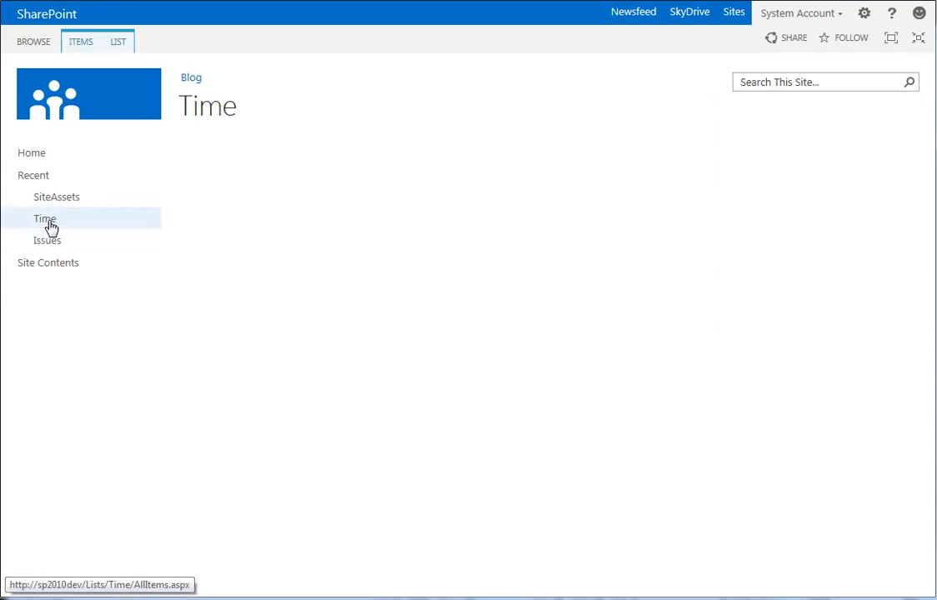
pyautogui.click(44, 218)
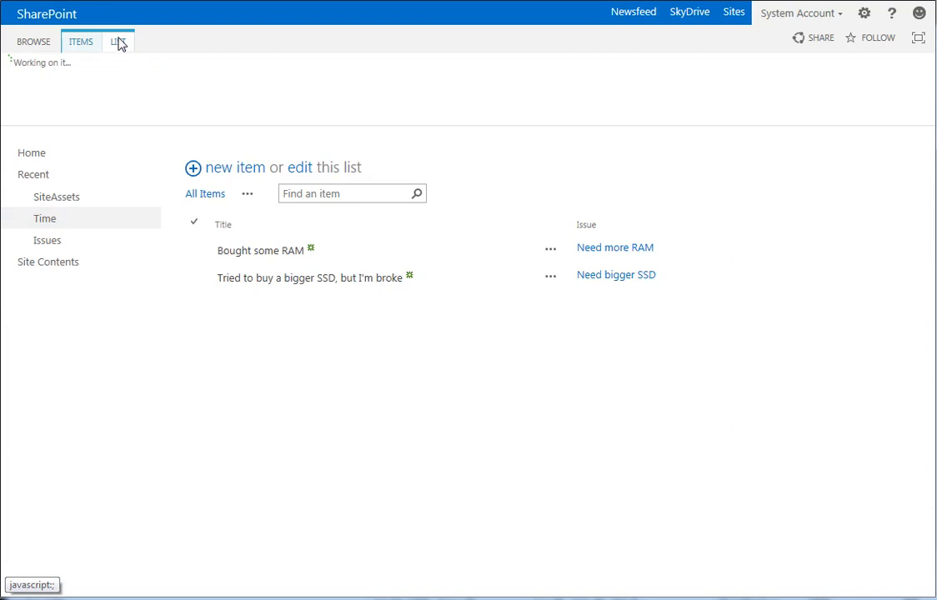
pyautogui.click(116, 40)
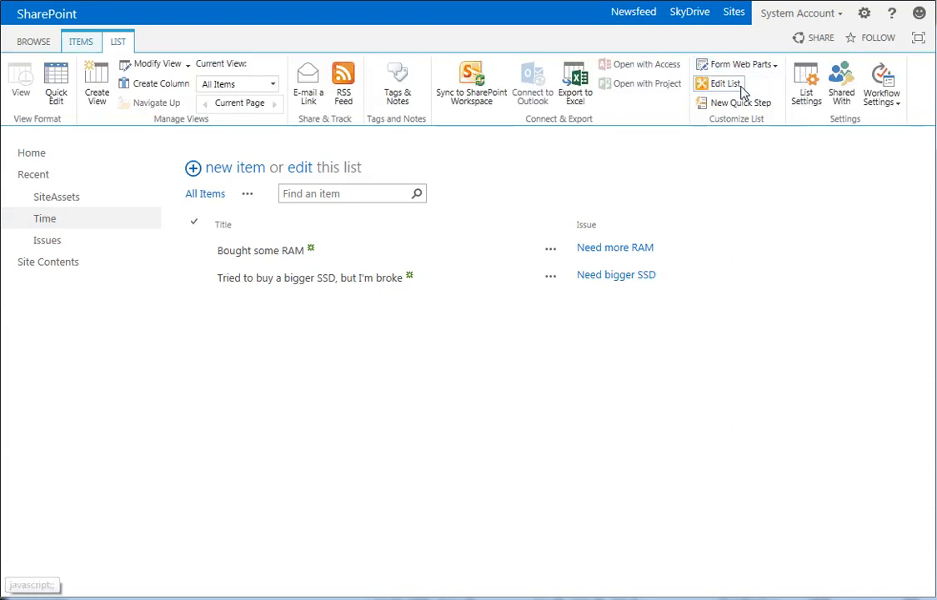
pyautogui.click(724, 83)
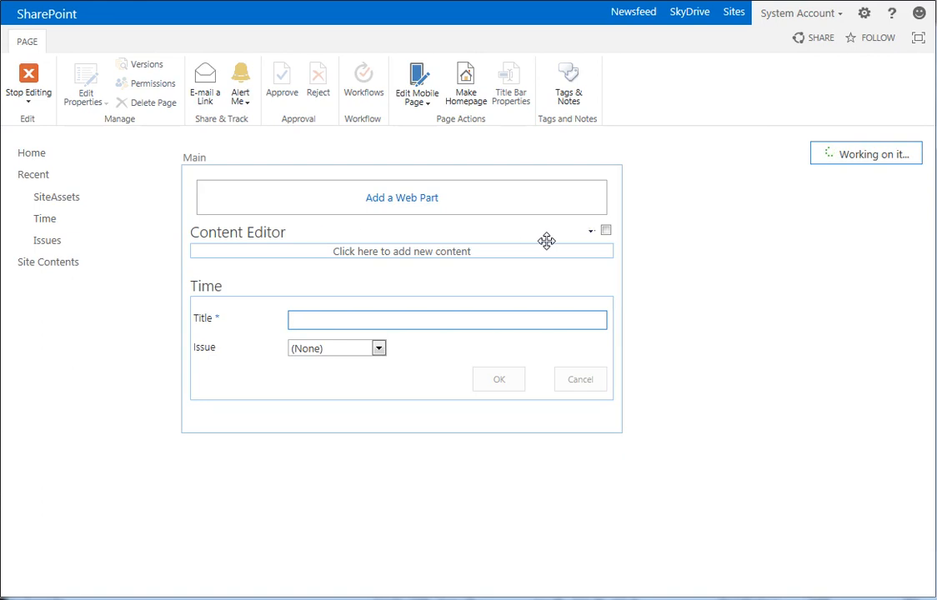
# Step: Set the Content Editor web part's Content Link to ../../SiteAssets/newChild.js, test it and apply
pyautogui.click(590, 230)
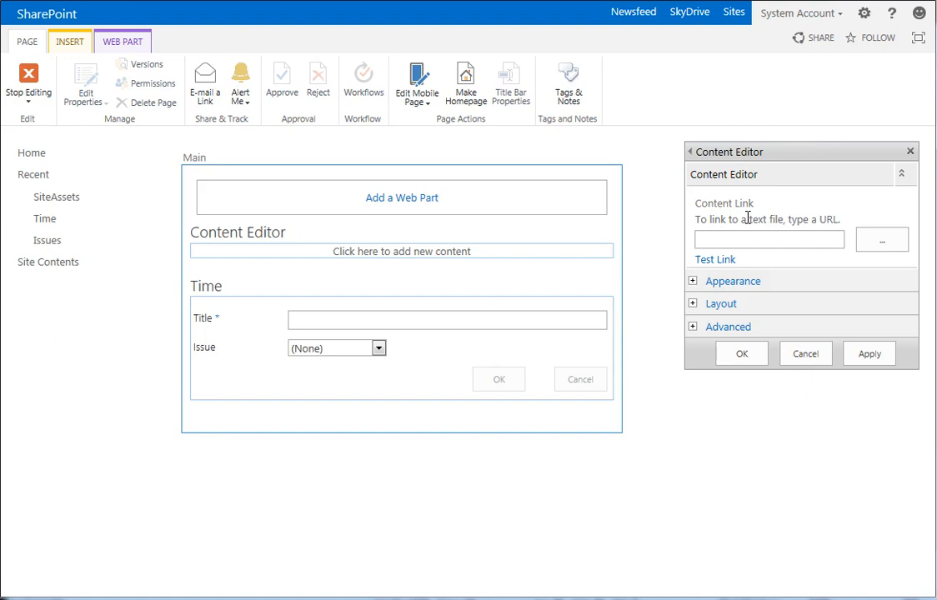
pyautogui.click(769, 240)
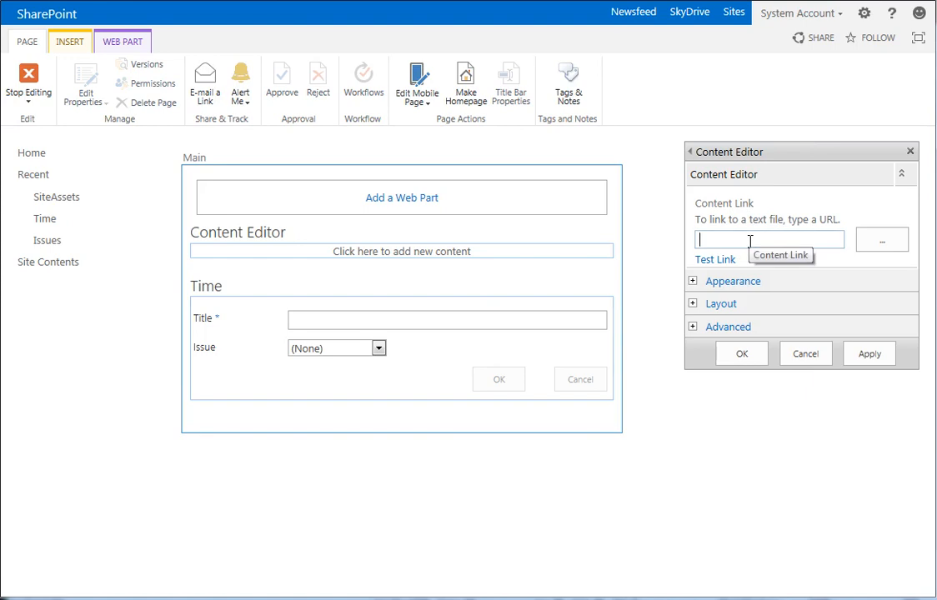
pyautogui.write('../../S')
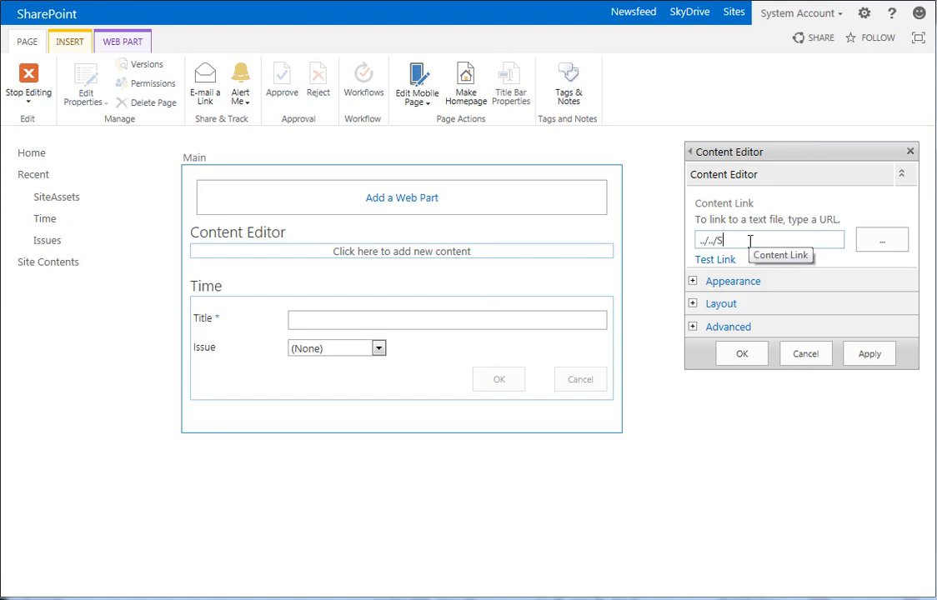
pyautogui.write('iteAssets/')
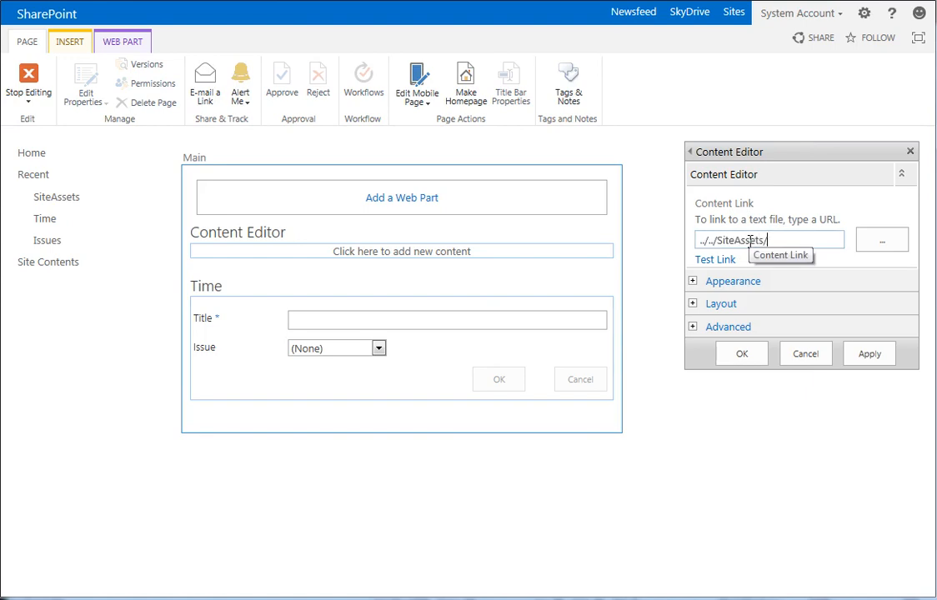
pyautogui.write('newChil')
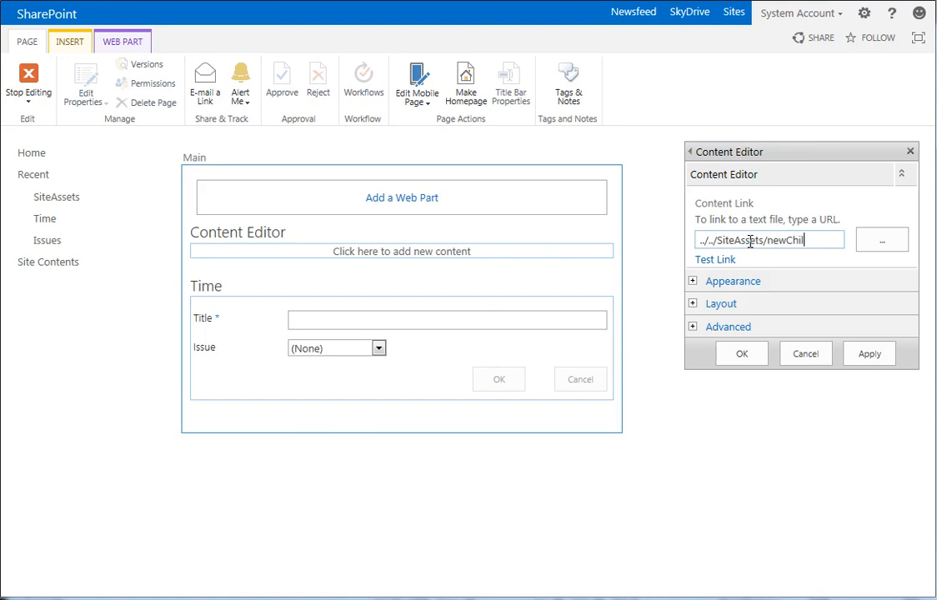
pyautogui.write('d.js')
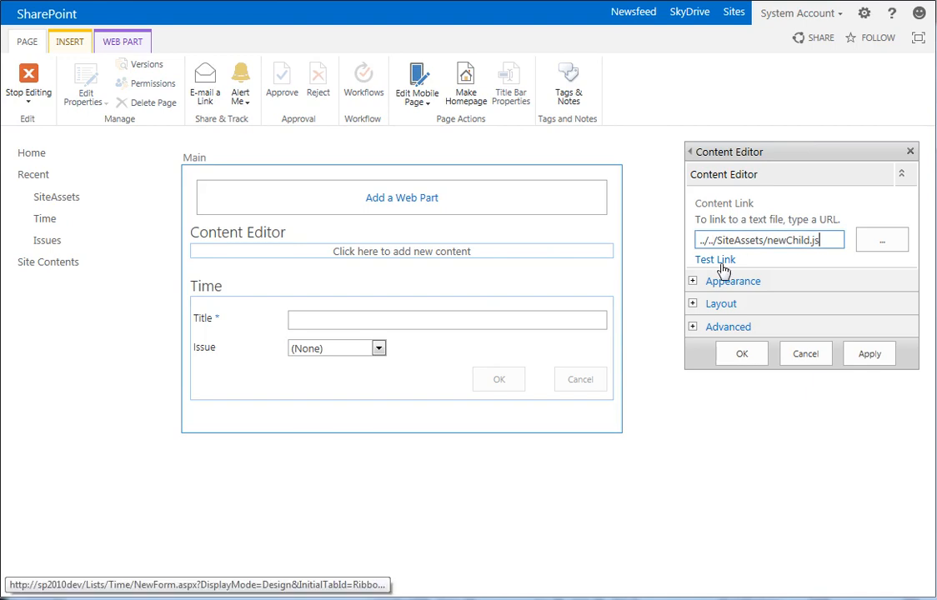
pyautogui.click(714, 260)
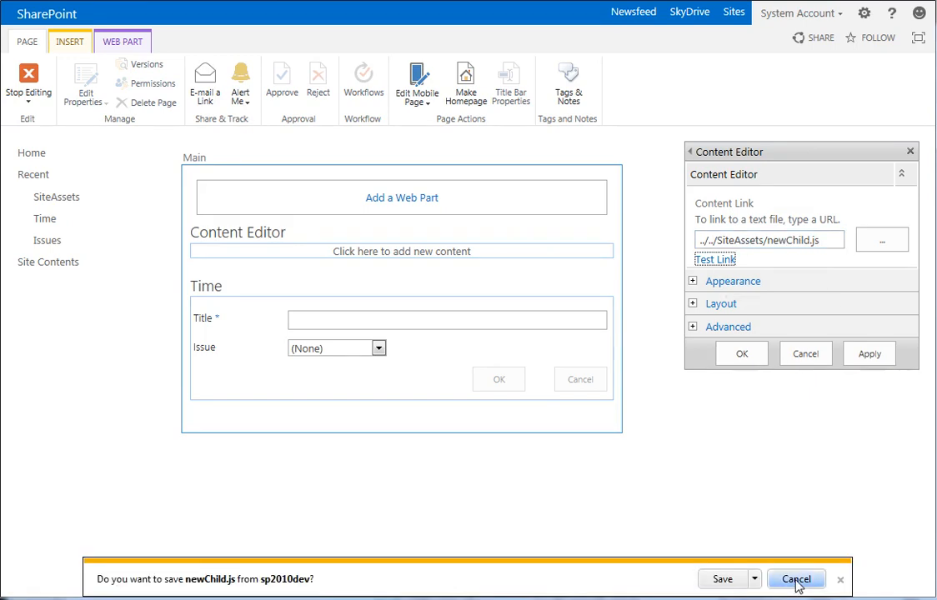
pyautogui.click(797, 579)
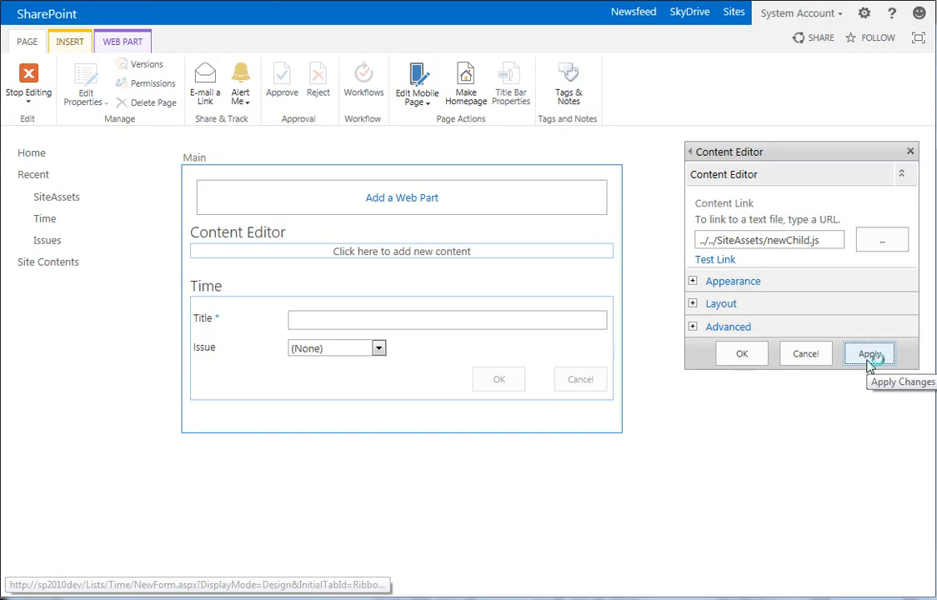
pyautogui.click(869, 353)
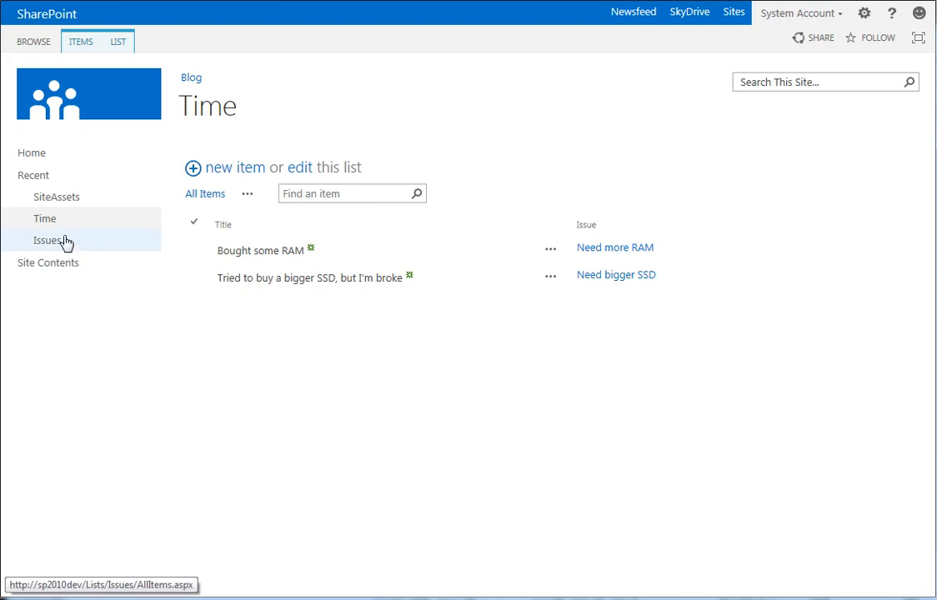
# Step: From the Need more RAM issue, save a new Time entry titled 'Bought more Ram' with Issue preset
pyautogui.click(47, 240)
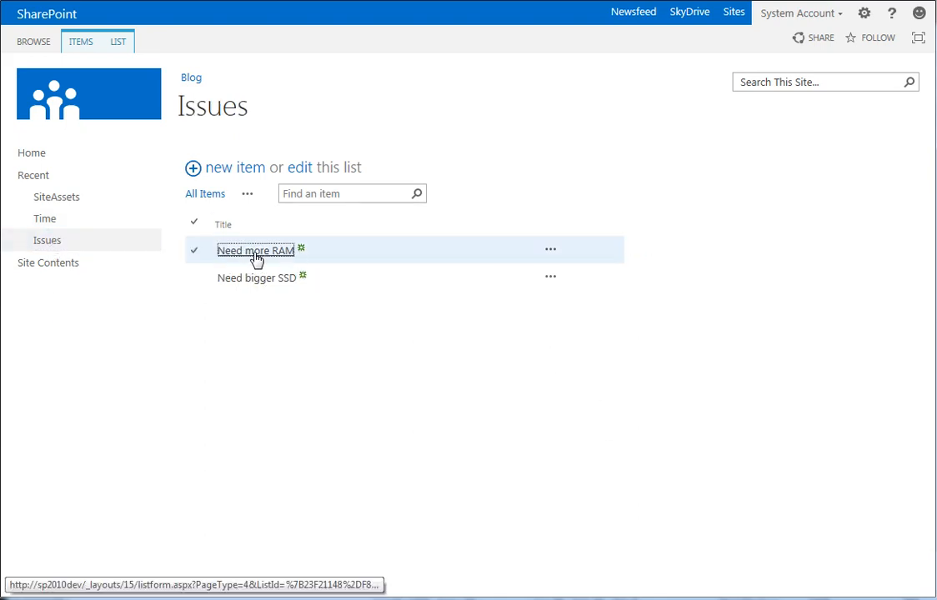
pyautogui.click(255, 250)
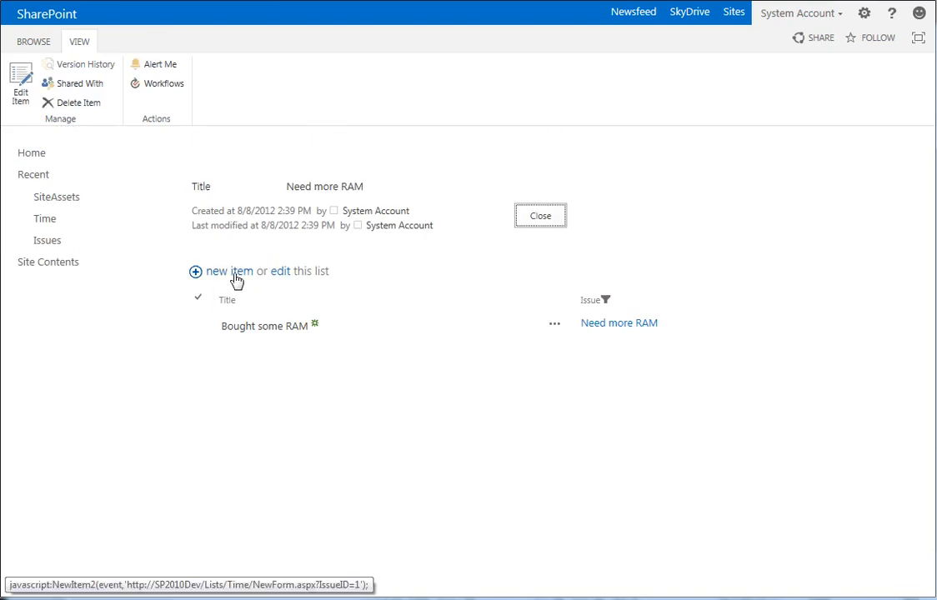
pyautogui.click(229, 270)
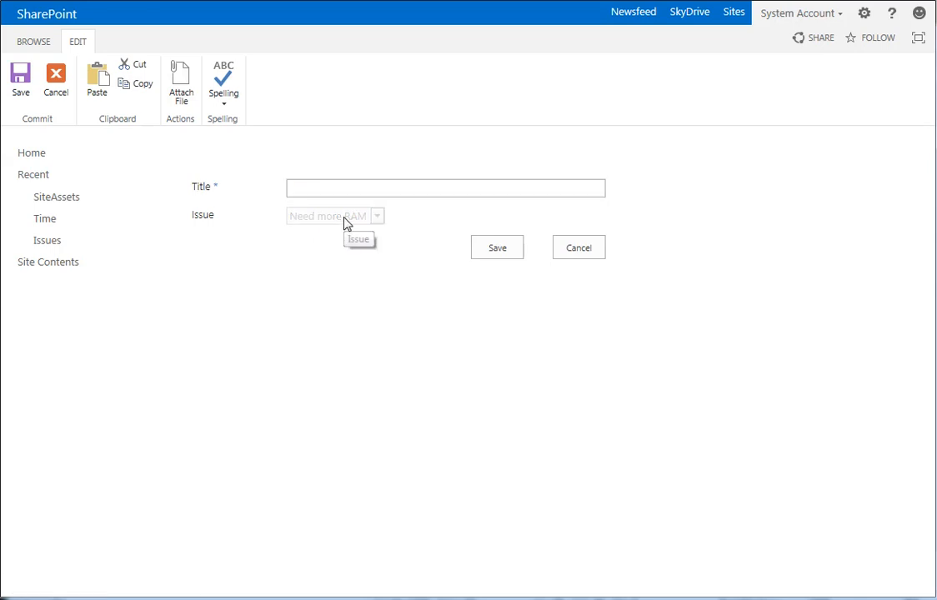
pyautogui.moveTo(300, 168)
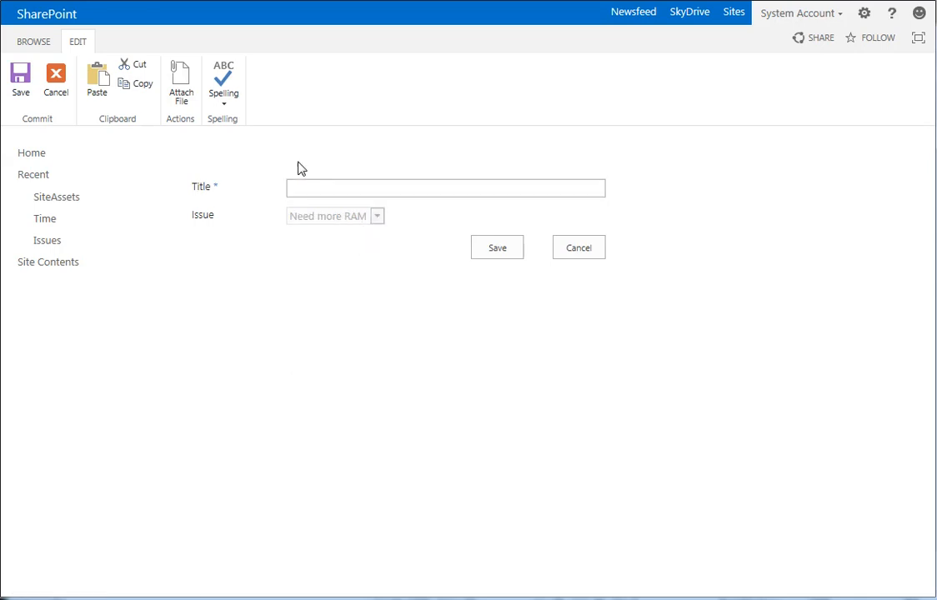
pyautogui.write('B')
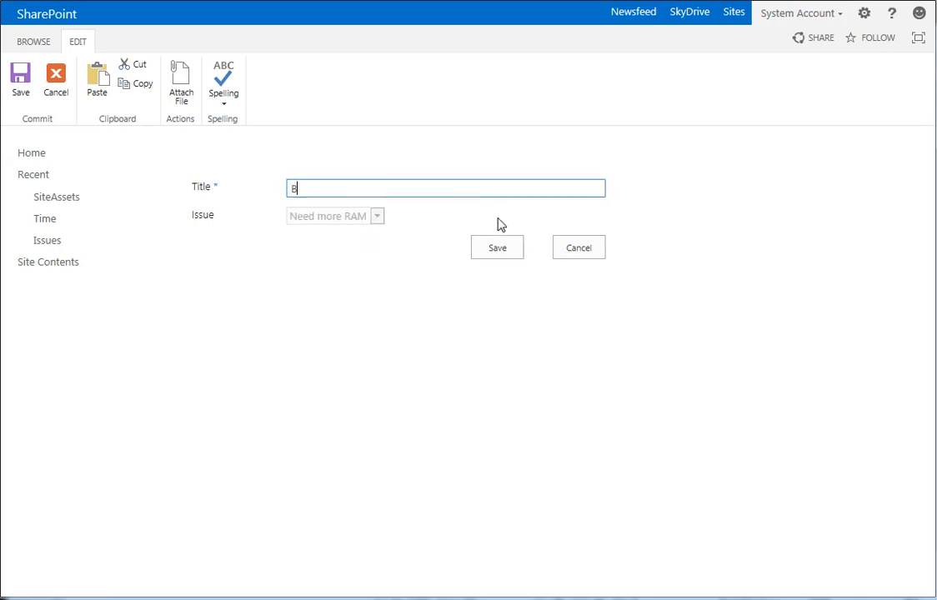
pyautogui.write('ought more Ram')
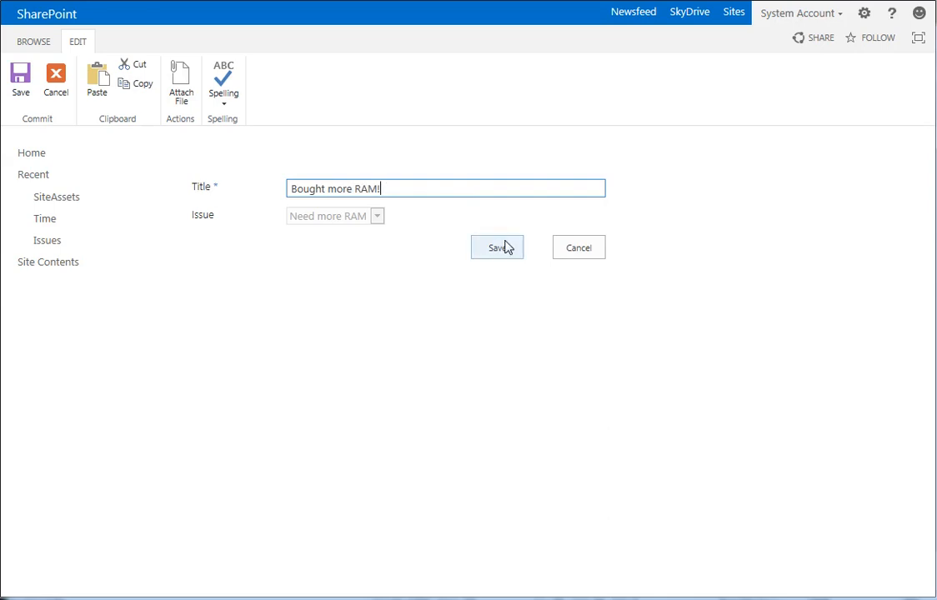
pyautogui.click(497, 247)
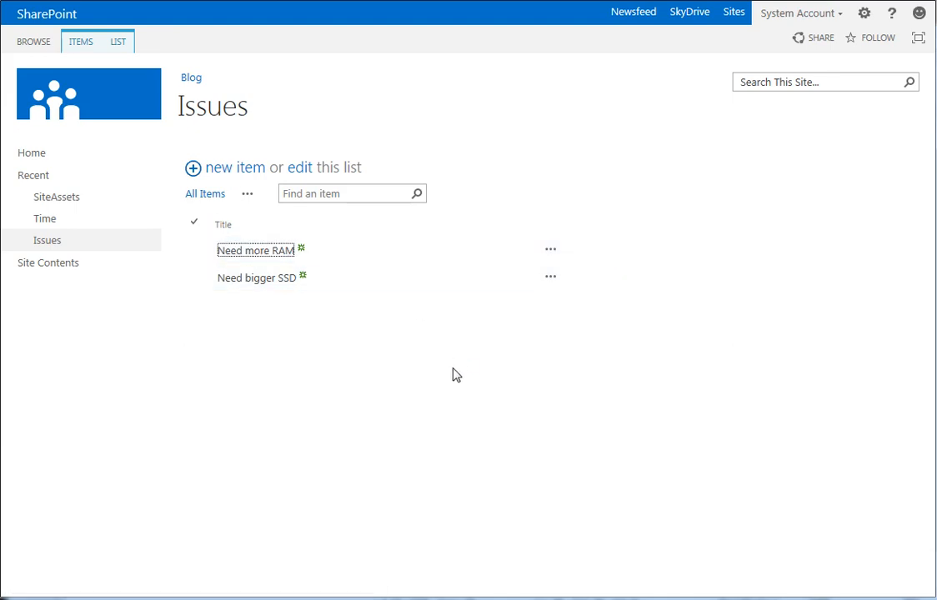
# Step: Save a second Time entry titled 'Still more RAM purchased' for the Need more RAM issue
pyautogui.click(255, 250)
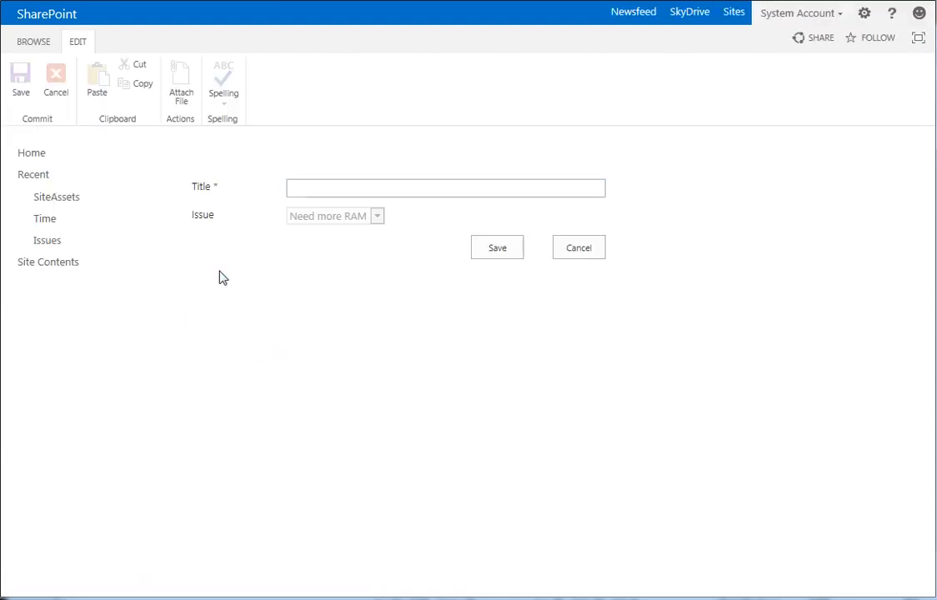
pyautogui.click(445, 187)
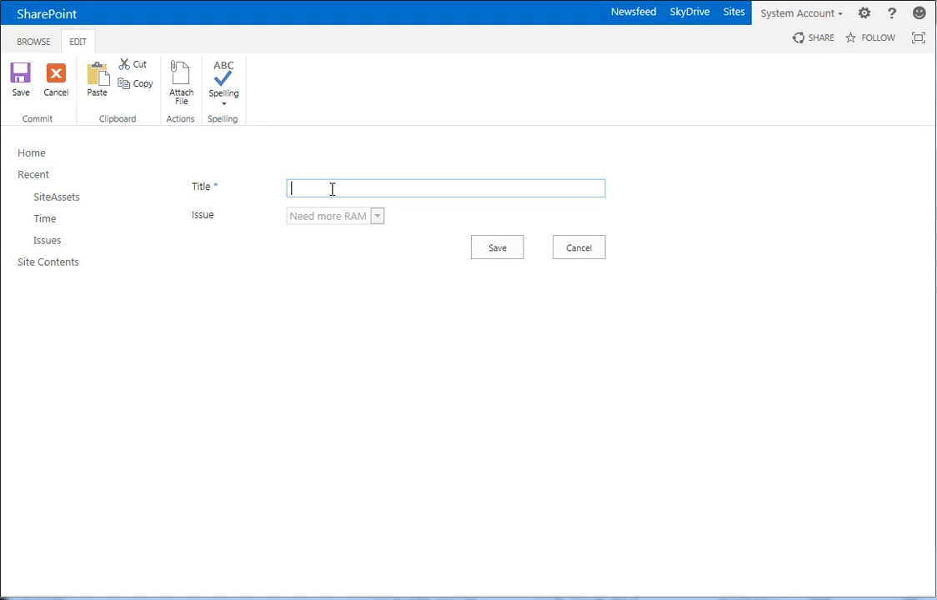
pyautogui.write('Still more RAM')
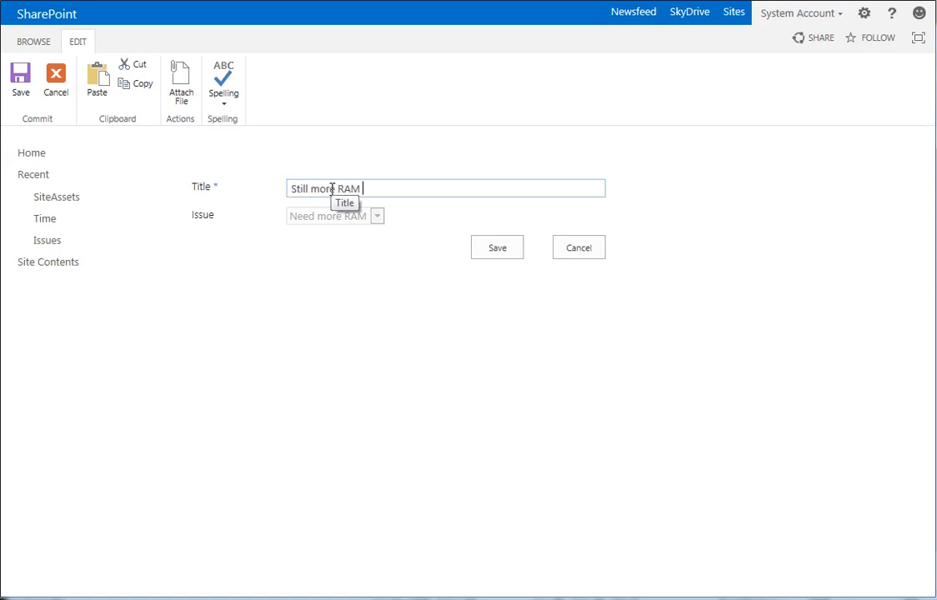
pyautogui.write('purchased')
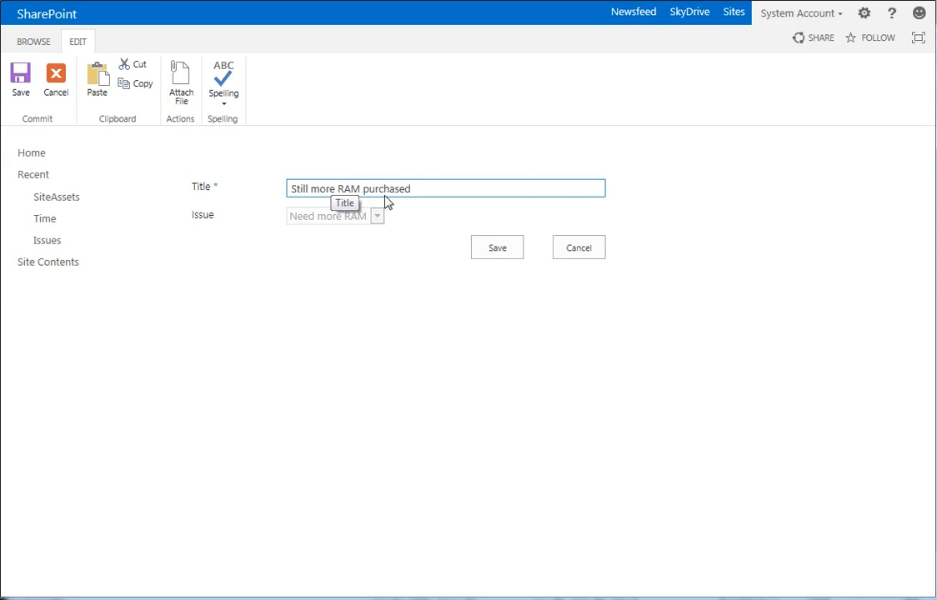
pyautogui.click(497, 246)
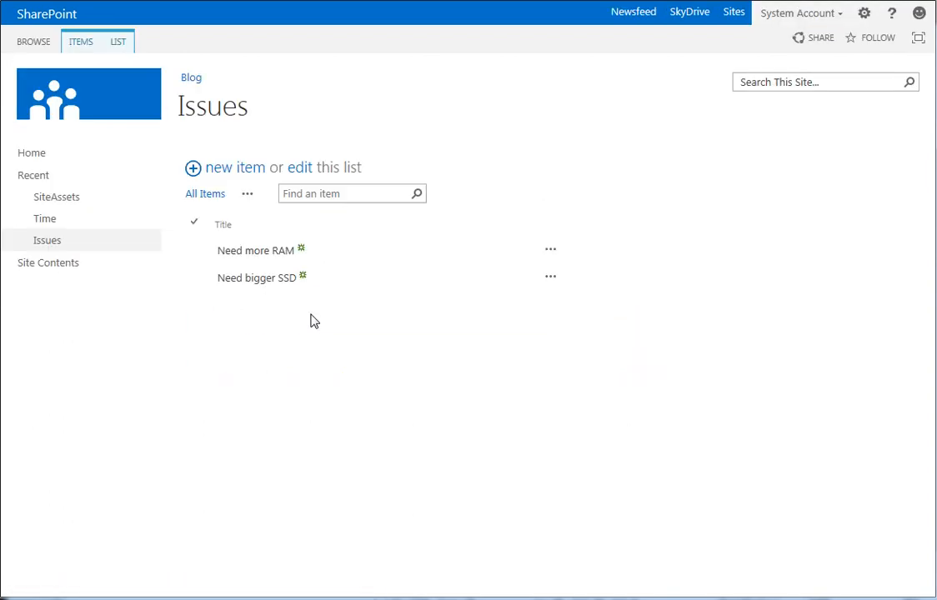
pyautogui.moveTo(257, 277)
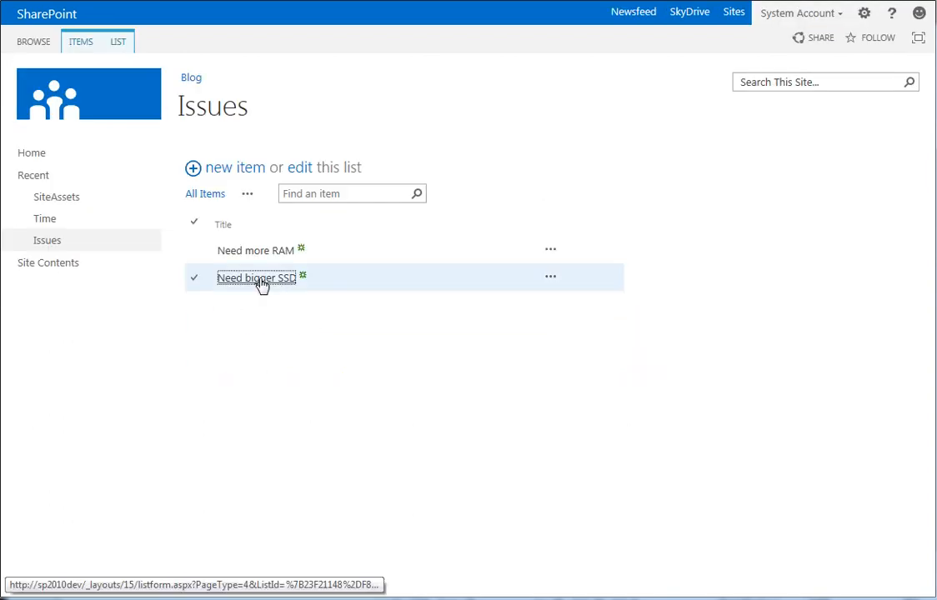
# Step: Start a new Time entry from the Need bigger SSD issue with Issue preset, ready for a title
pyautogui.click(257, 277)
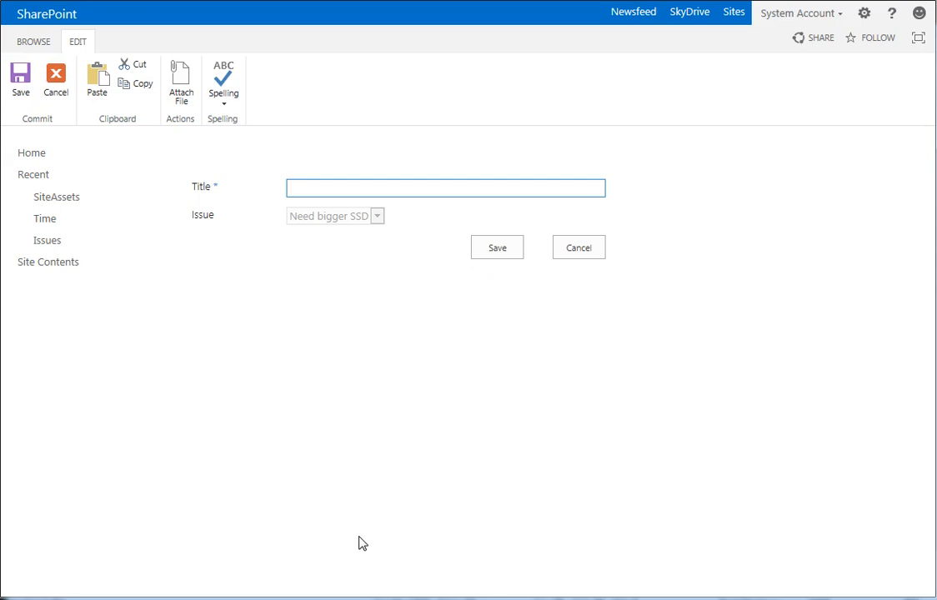
pyautogui.click(443, 187)
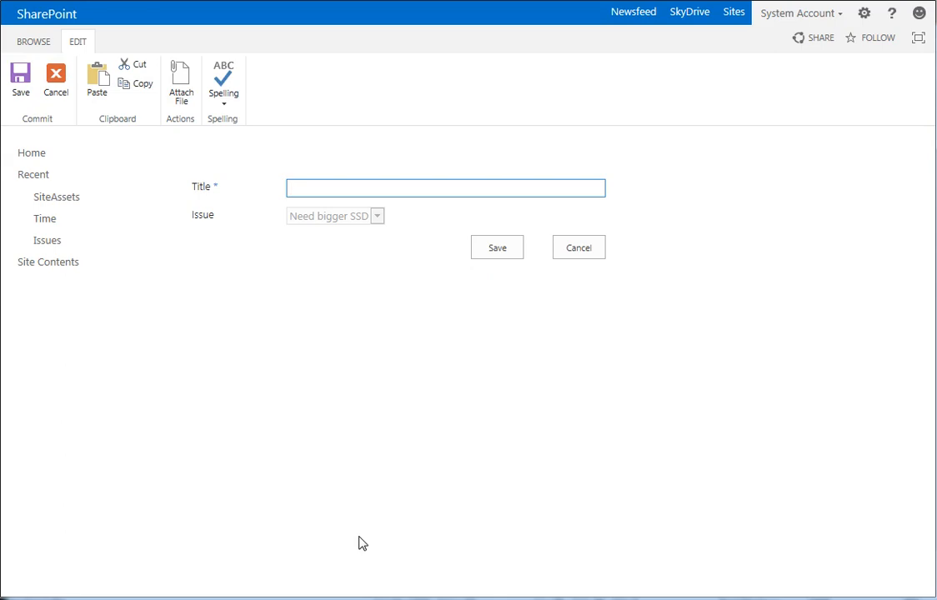
pyautogui.click(445, 187)
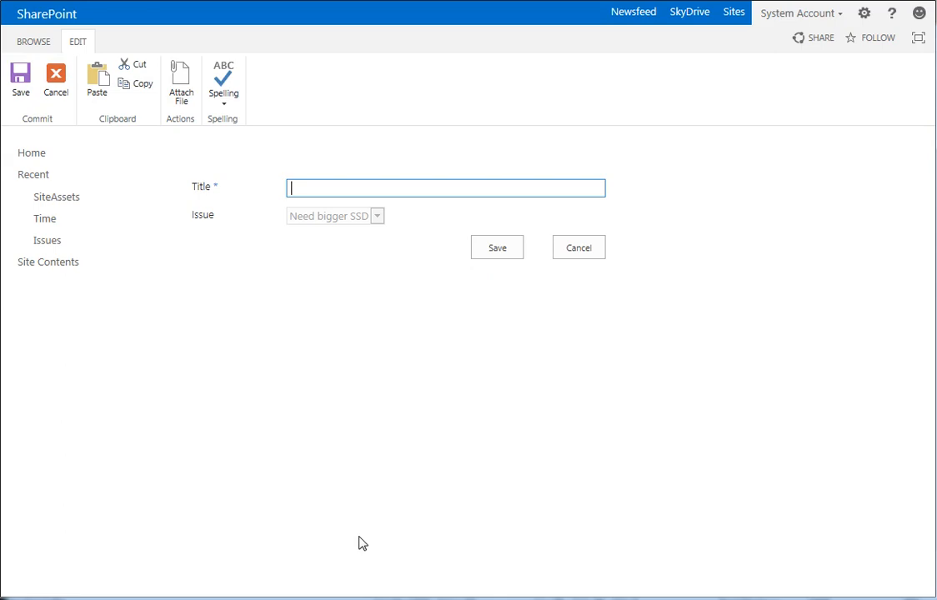